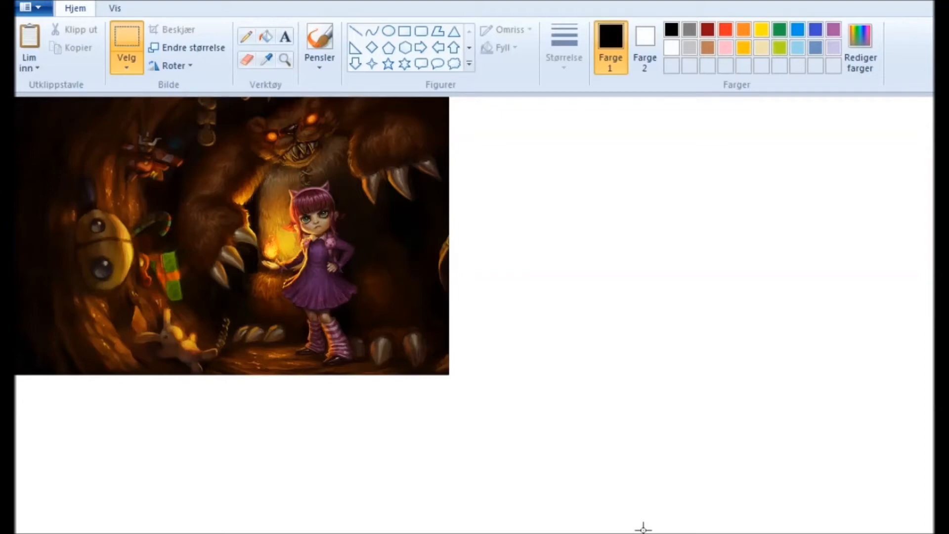
mouse_move(459, 93)
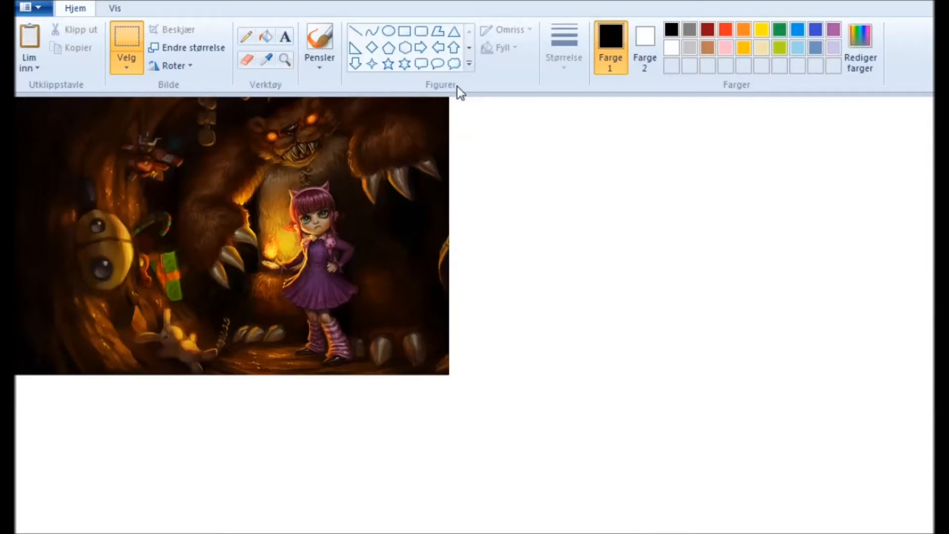
mouse_move(158, 94)
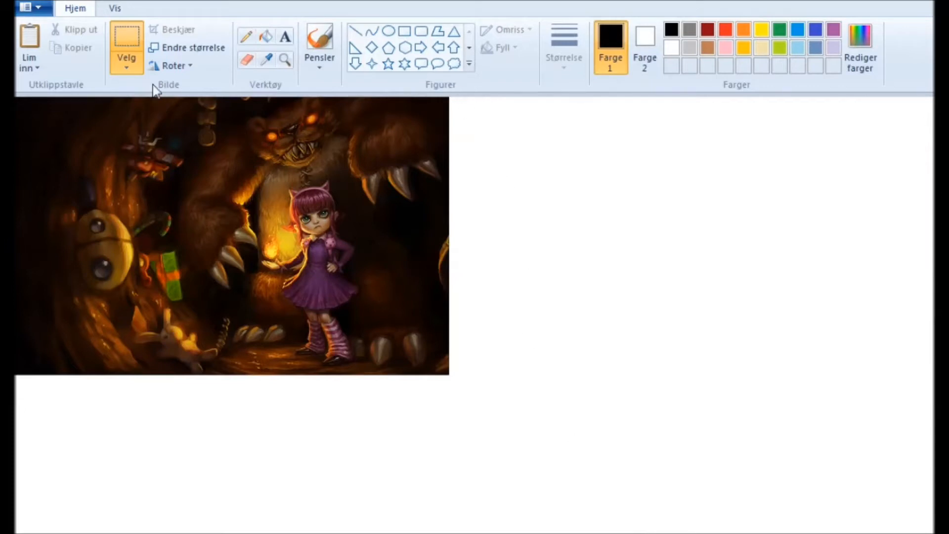
mouse_move(360, 219)
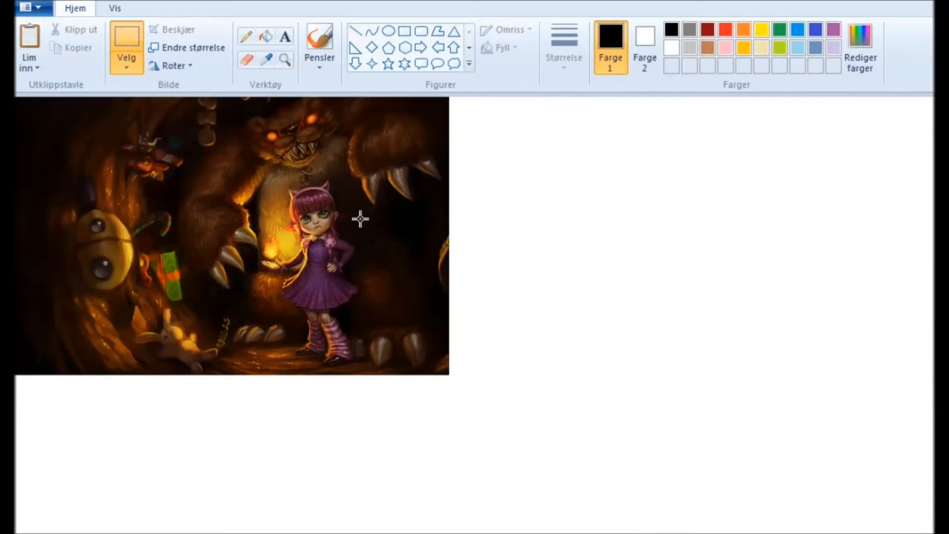
mouse_move(309, 219)
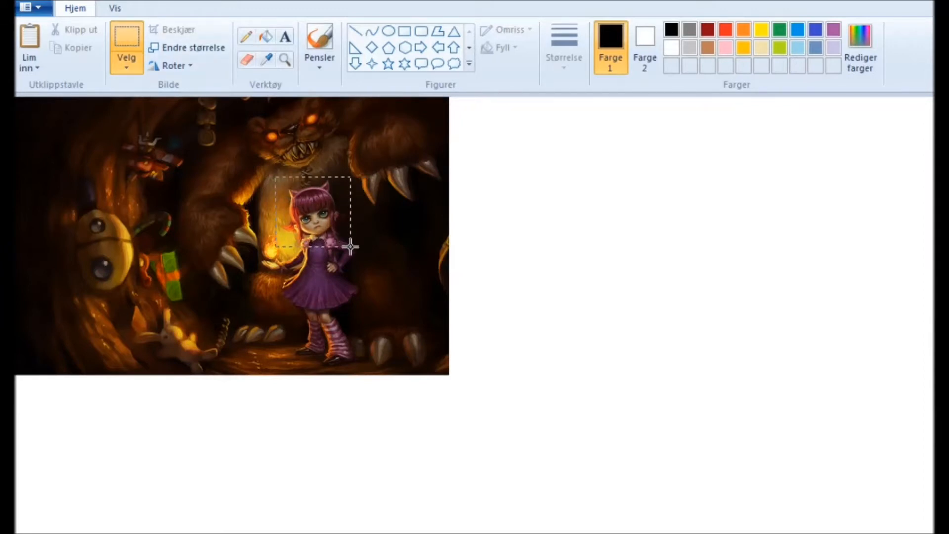
- Copy the girl's face as a rectangle and paste it onto the white canvas right of the artwork
right_click(295, 230)
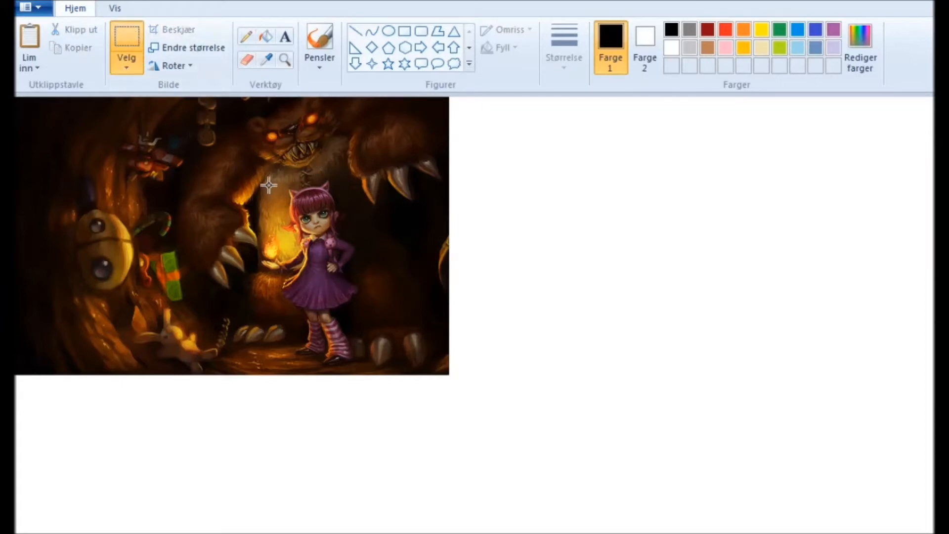
left_click_drag(268, 184, 360, 247)
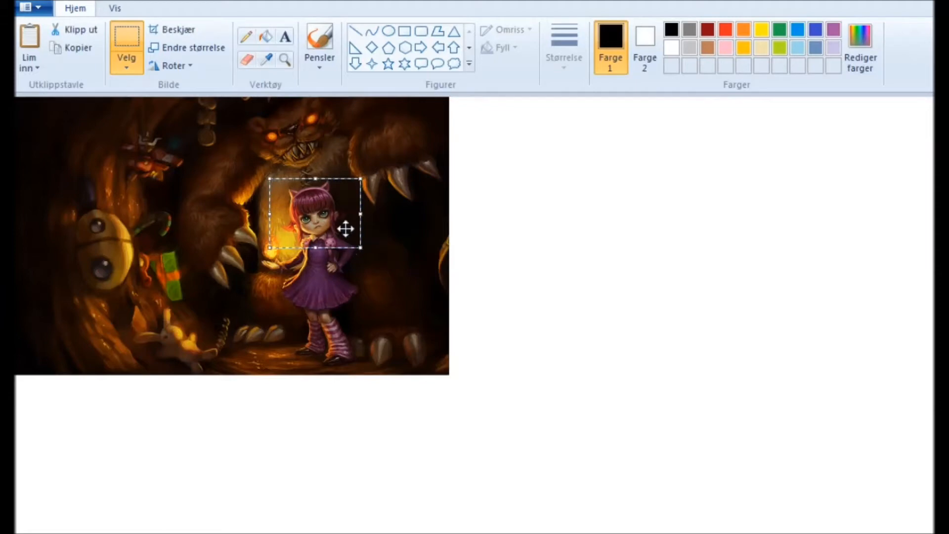
right_click(343, 229)
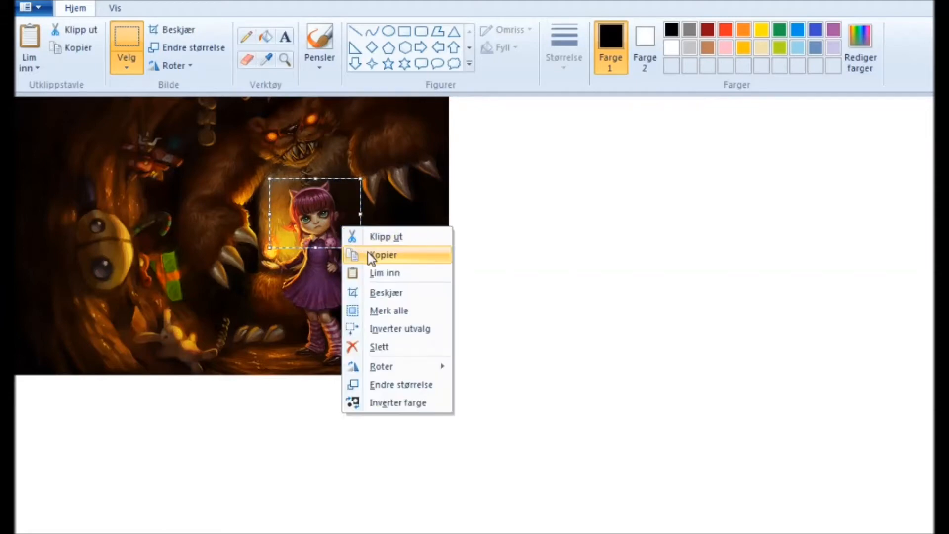
left_click(385, 254)
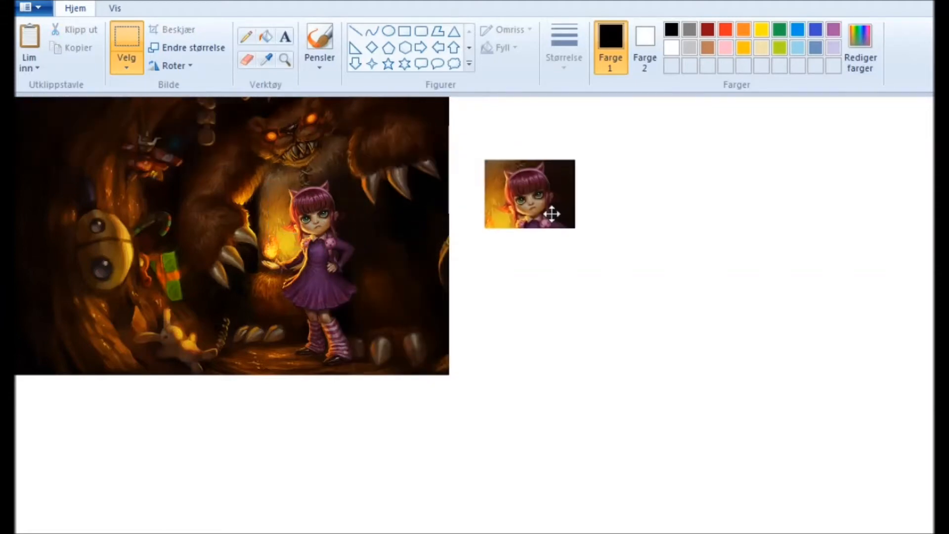
- Enlarge the pasted face copy and set it down further right on the blank canvas
left_click_drag(530, 194, 568, 229)
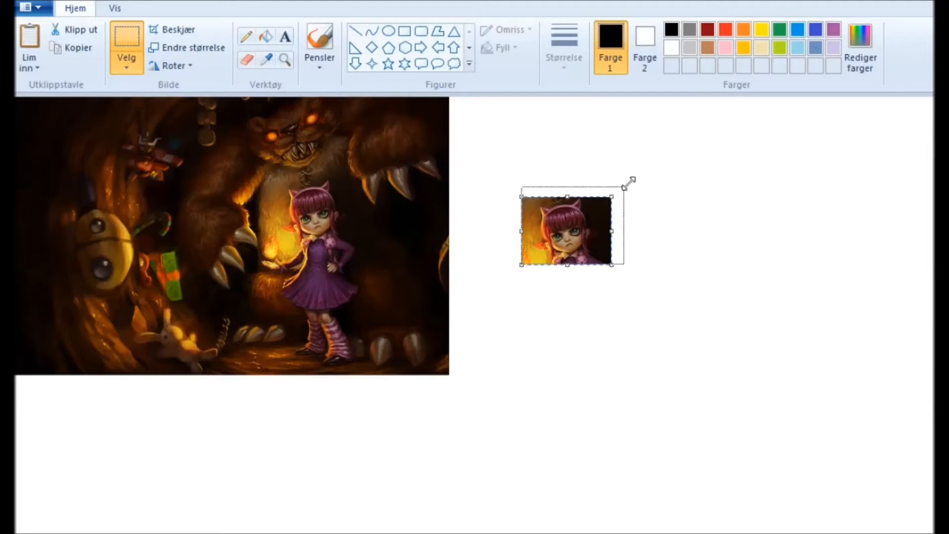
left_click_drag(631, 180, 664, 159)
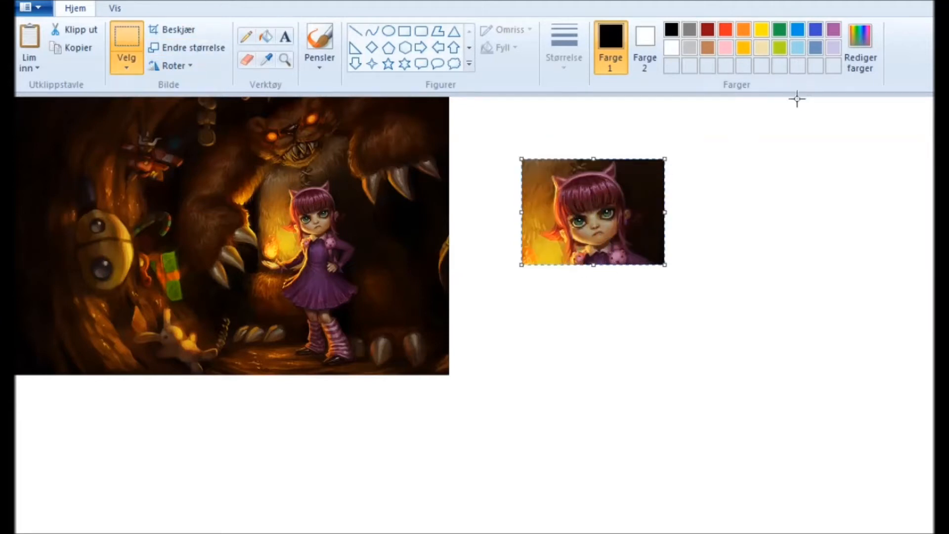
mouse_move(697, 160)
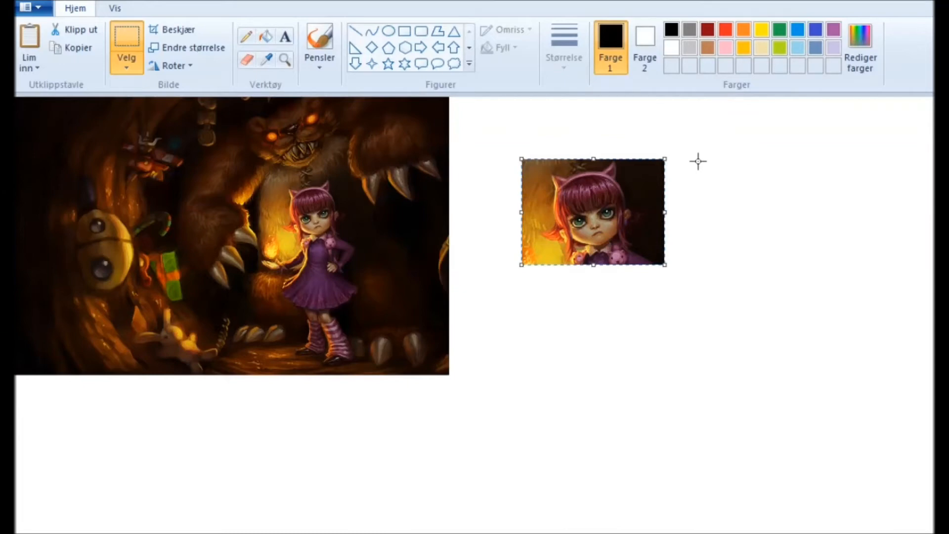
left_click_drag(593, 212, 568, 235)
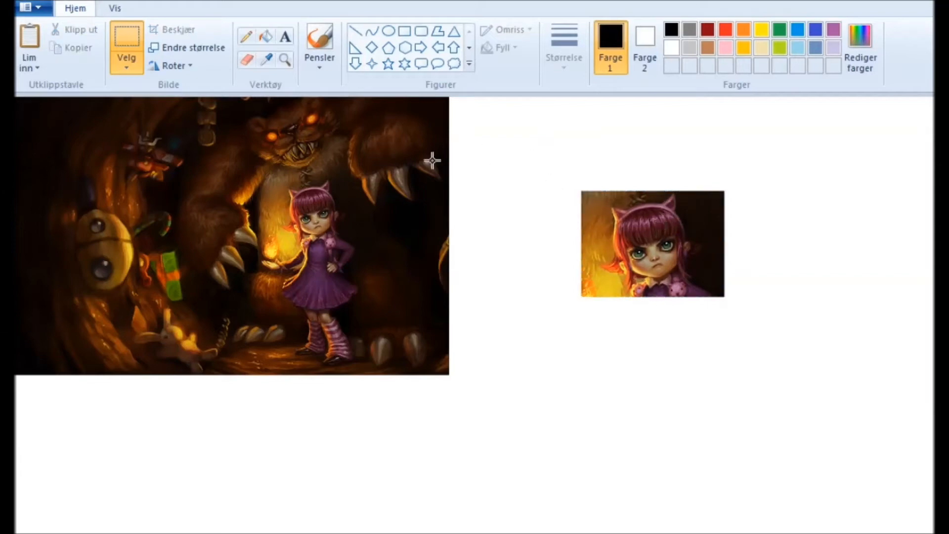
left_click(126, 64)
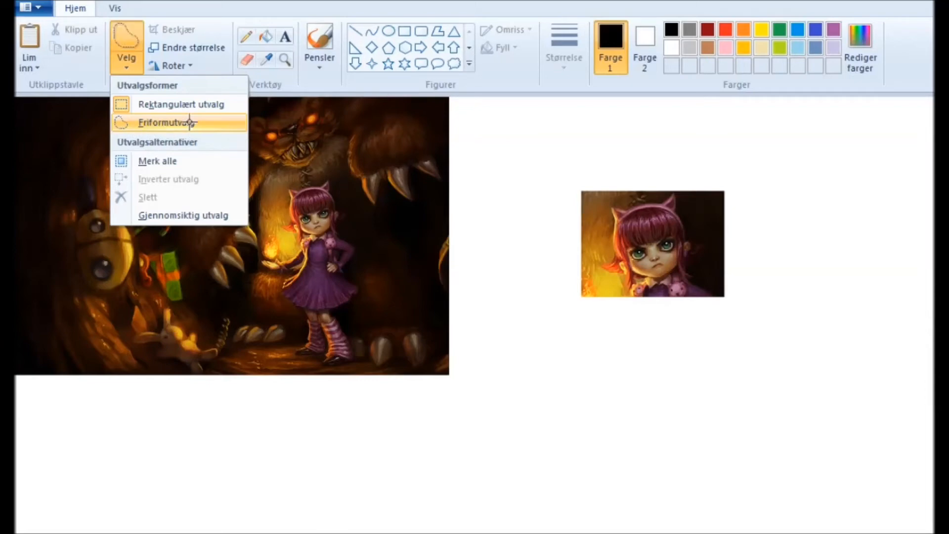
- Cut the girl's head freehand with Friformutvalg and drag it left, leaving a white hole
left_click(163, 123)
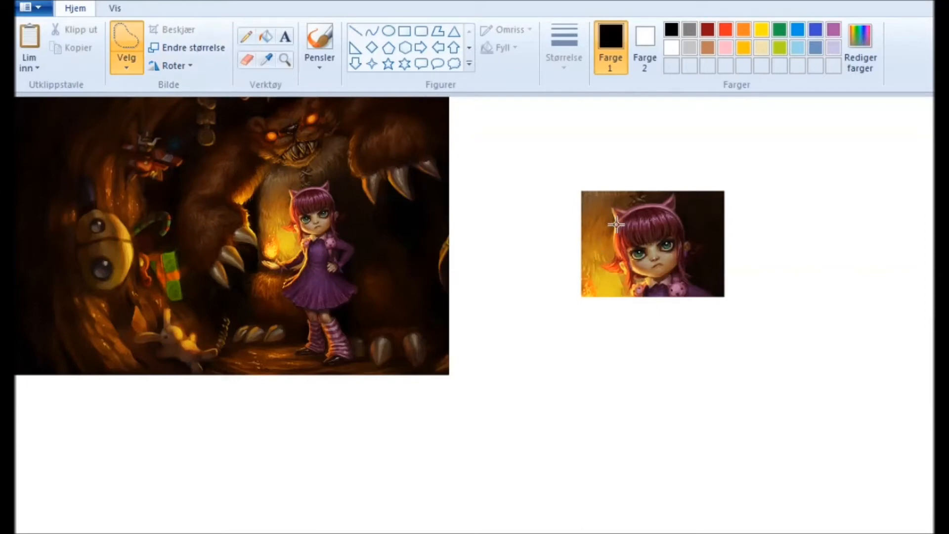
mouse_move(614, 239)
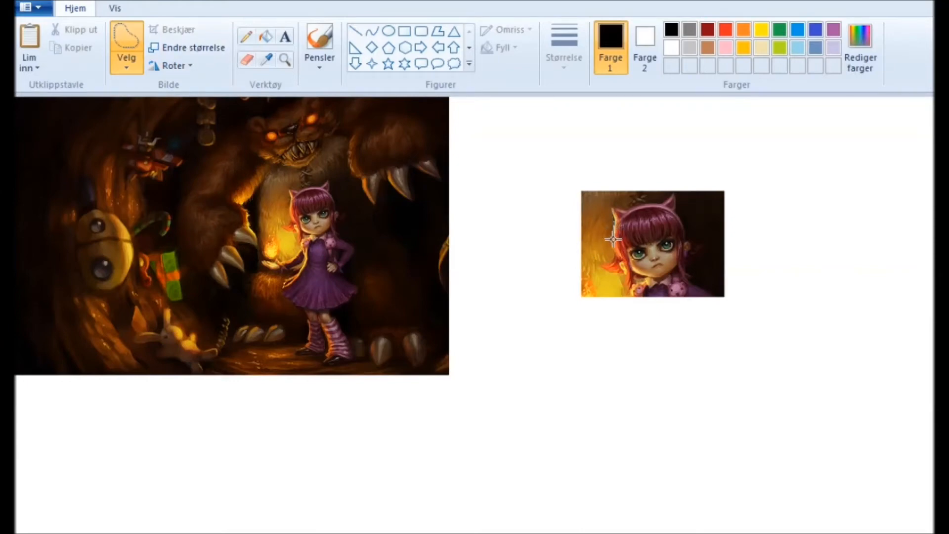
mouse_move(618, 285)
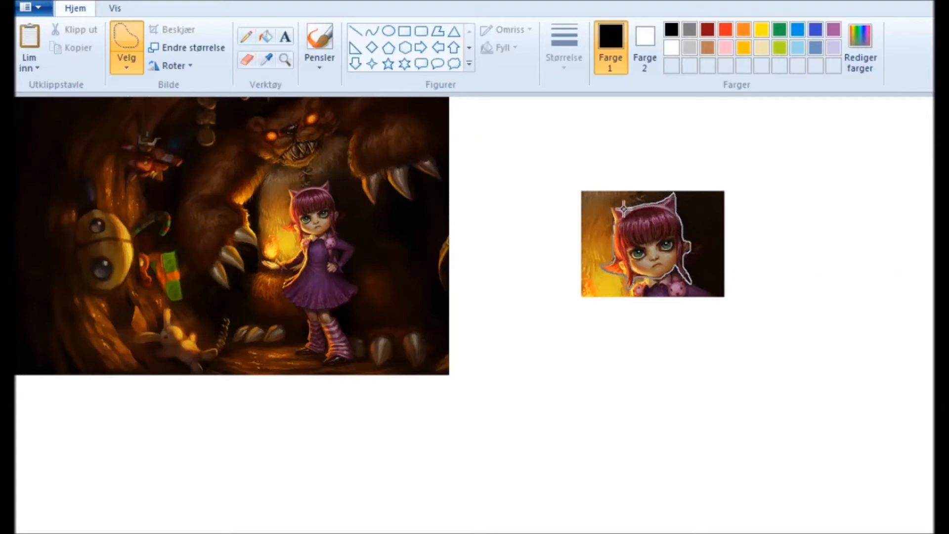
left_click_drag(653, 243, 377, 230)
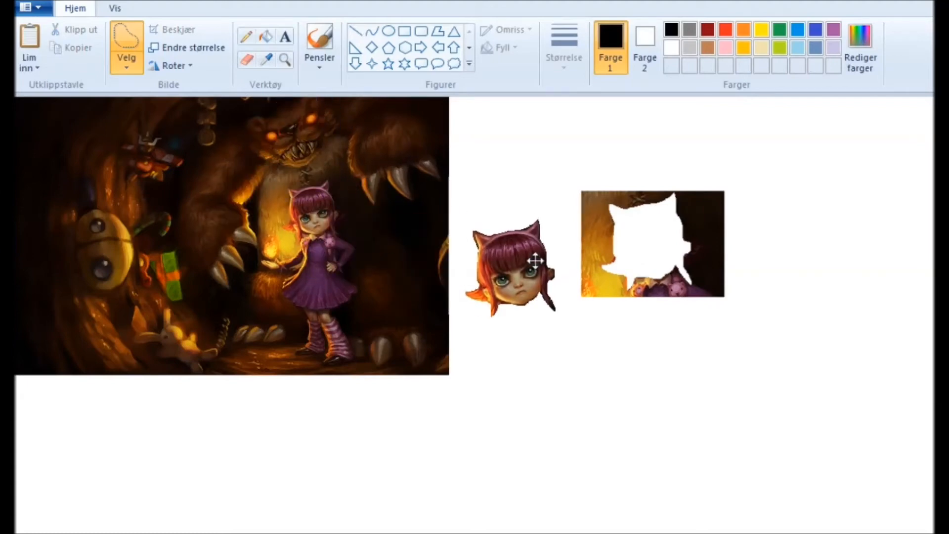
- Nudge the cut-out head lower-left and bring up its copy and paste options
left_click_drag(535, 260, 522, 279)
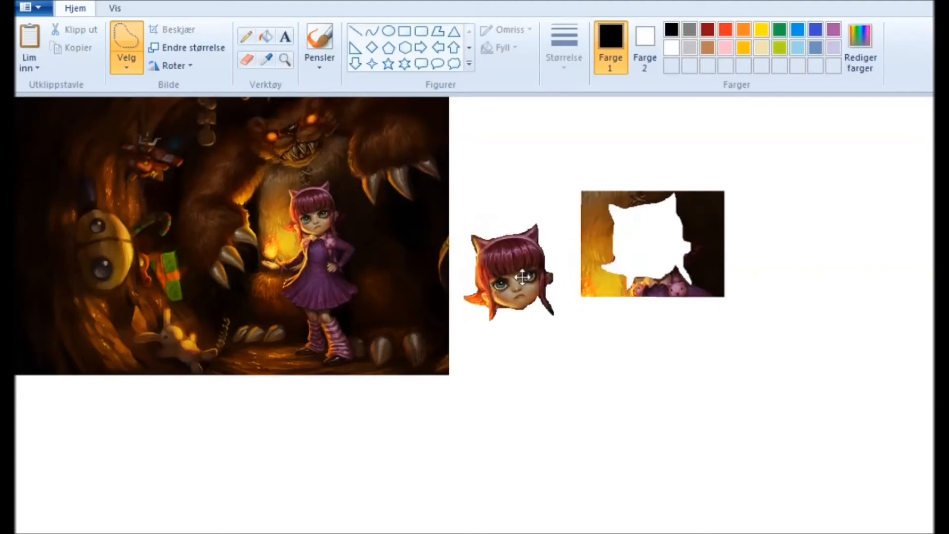
right_click(523, 278)
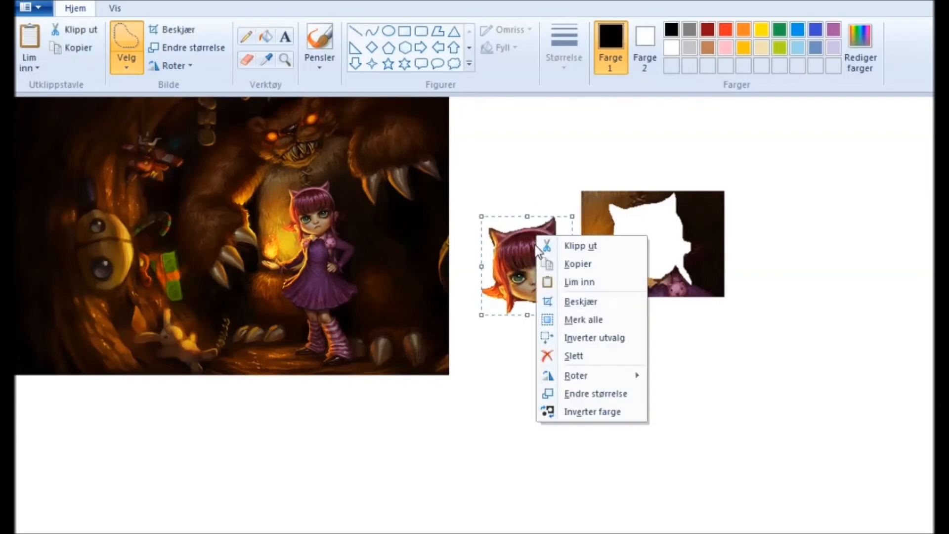
mouse_move(563, 285)
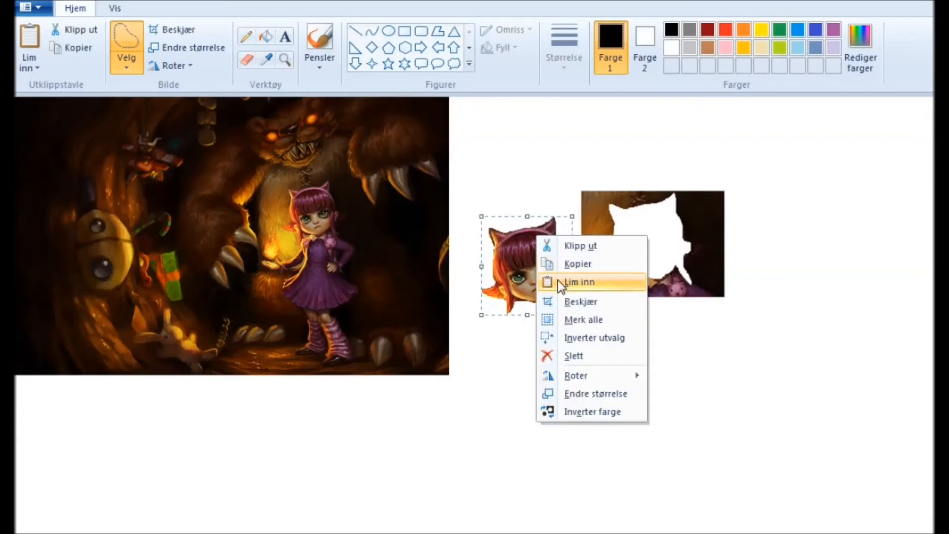
mouse_move(586, 412)
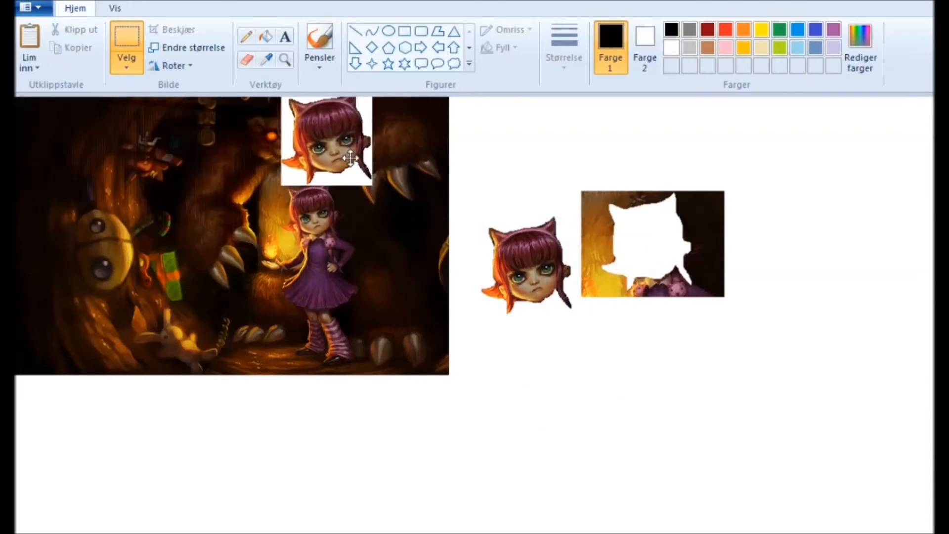
- Place the pasted head copy above the first head and resize it
left_click_drag(326, 141, 569, 149)
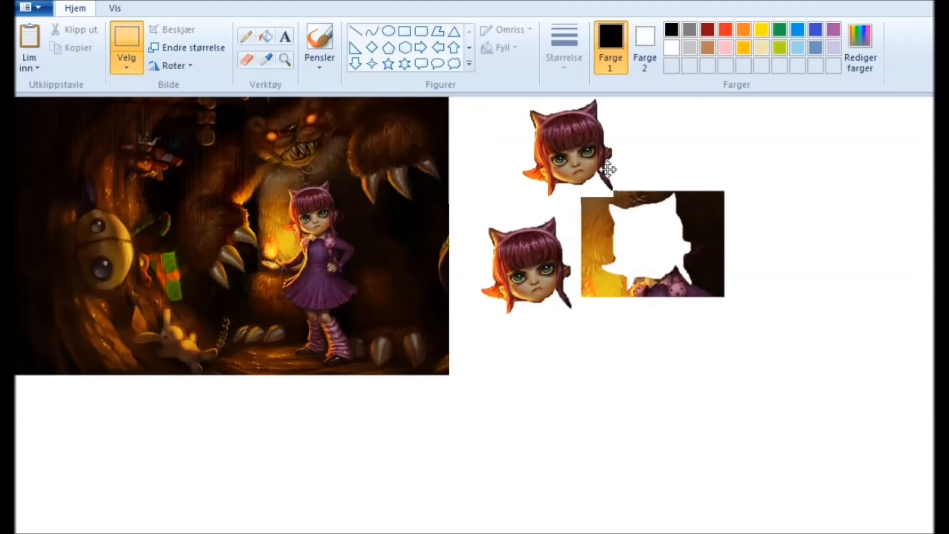
left_click_drag(578, 151, 623, 236)
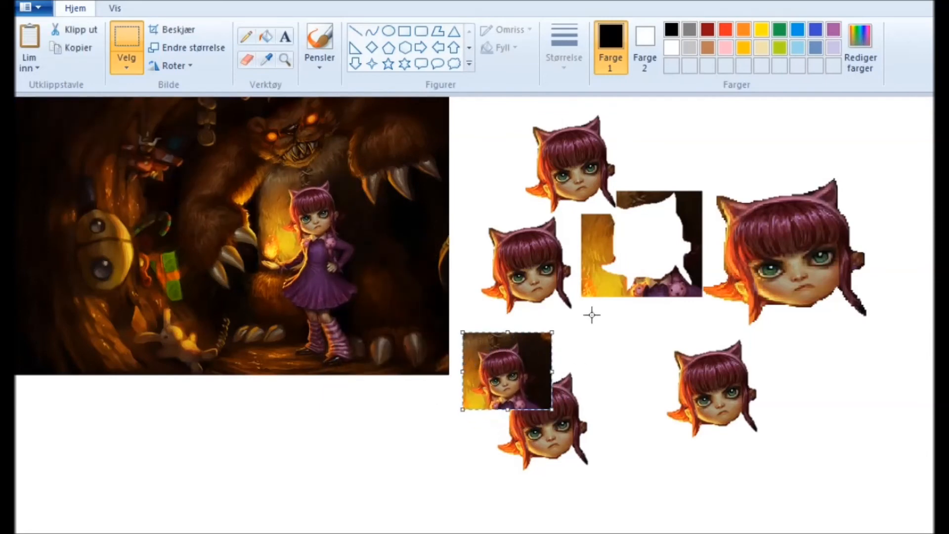
- Paste another face rectangle below, cut its head freehand and place it between the hollowed copies
left_click_drag(505, 370, 626, 354)
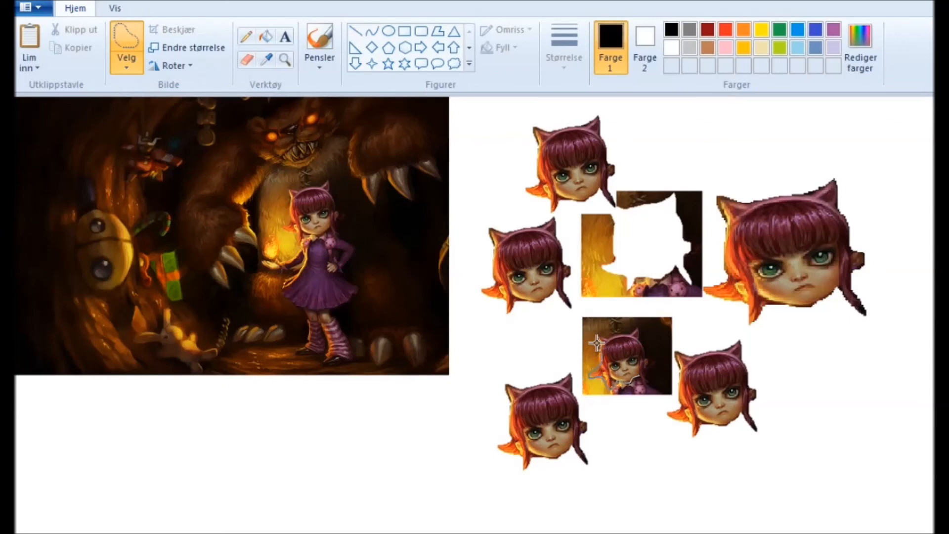
left_click_drag(627, 357, 490, 357)
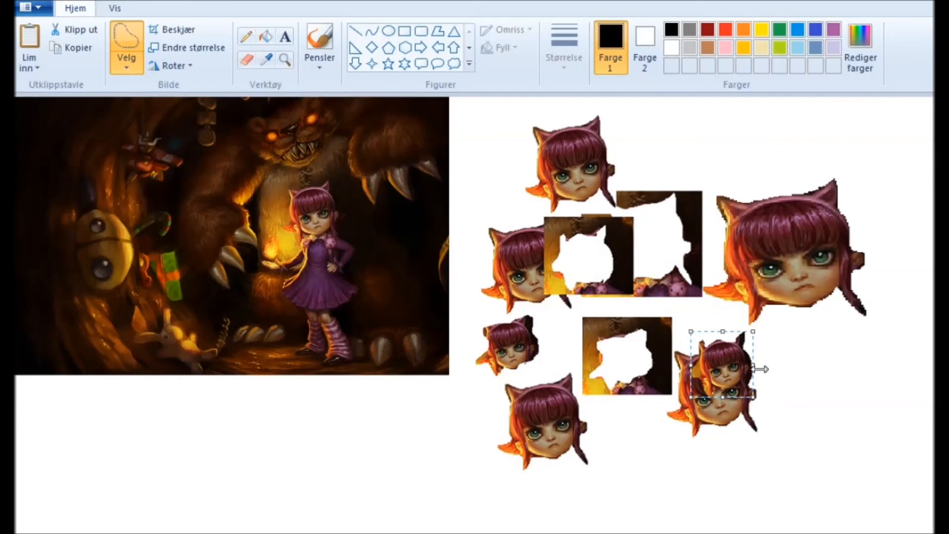
left_click_drag(721, 373, 666, 297)
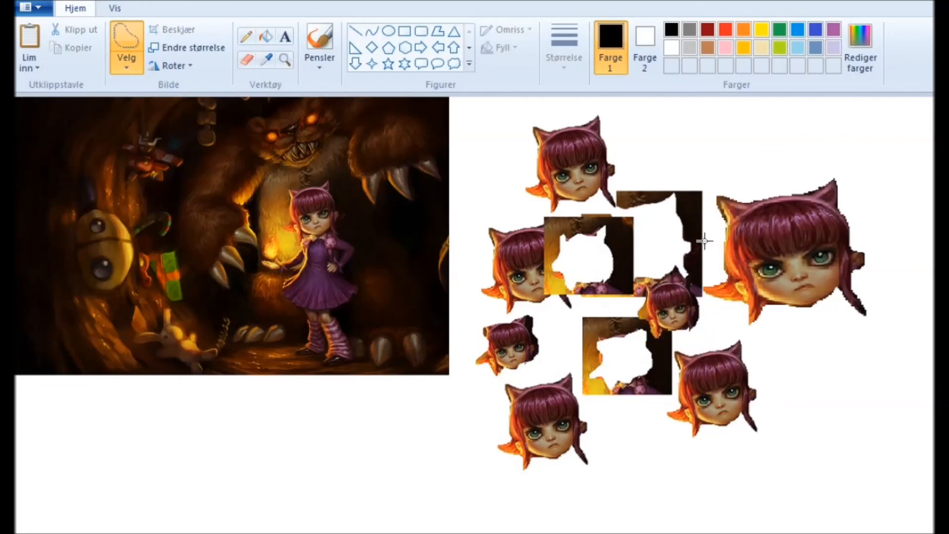